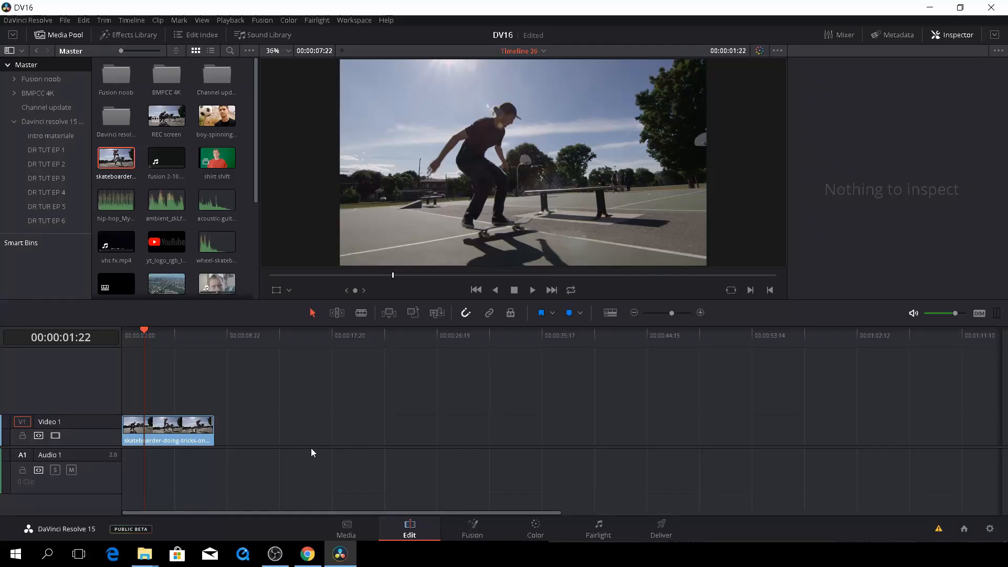
{"action": "mouse_move", "coordinate": [200, 386]}
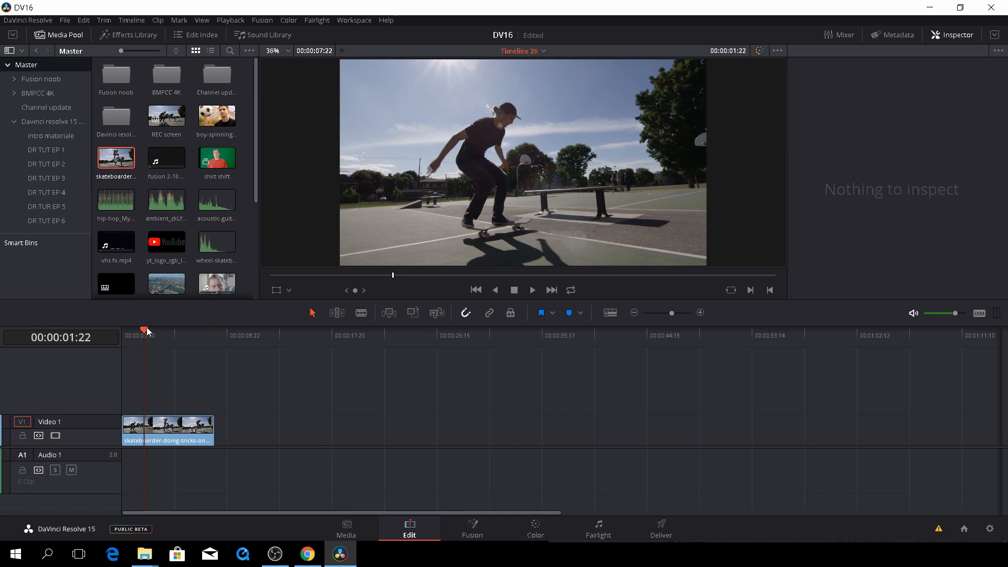
Return the playhead to the first frame of the skateboard clip
{"action": "left_click", "coordinate": [360, 313]}
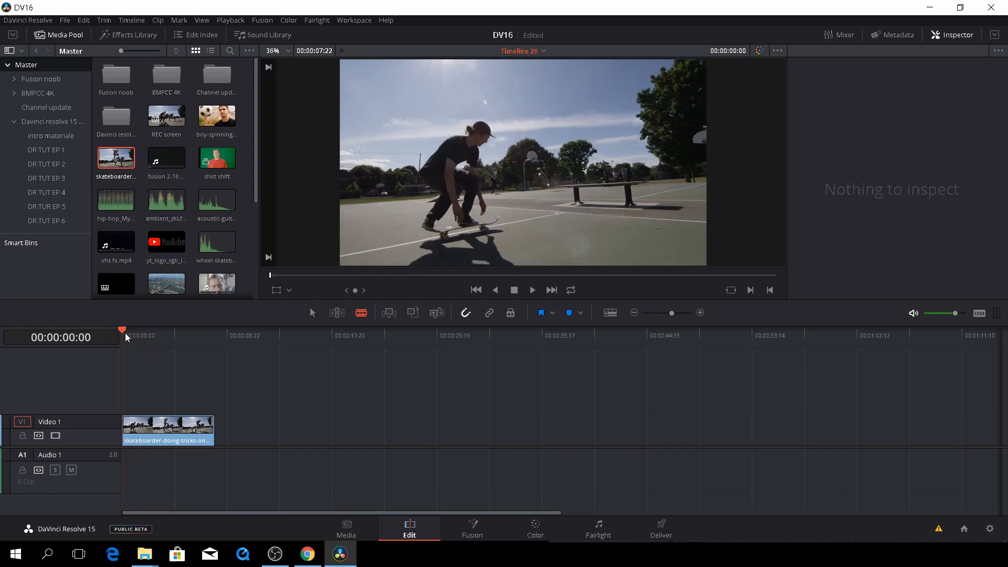
Cut the clip at the jump points and move the later section rightward along Video 1
{"action": "left_click_drag", "start_coordinate": [123, 329], "coordinate": [147, 329]}
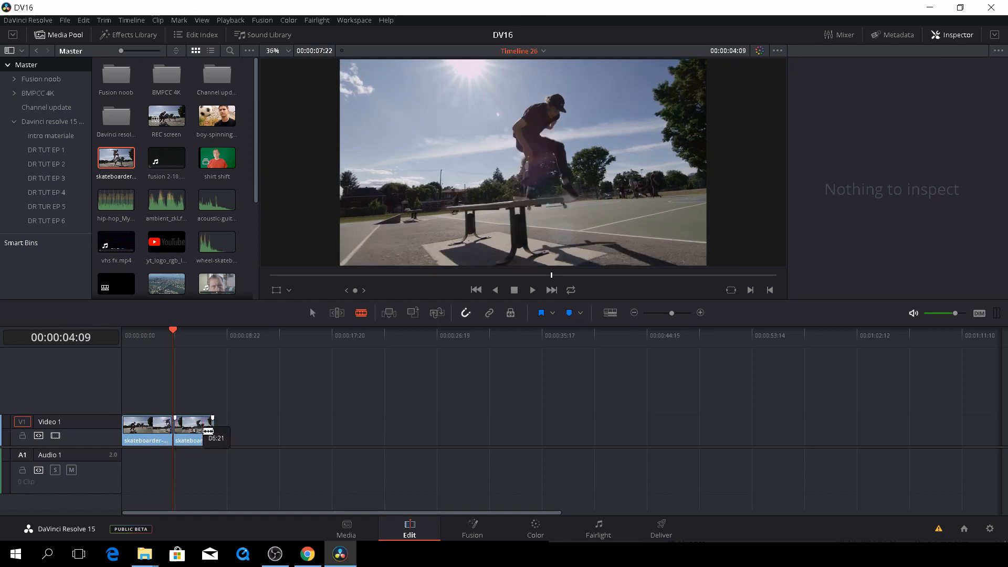
{"action": "left_click_drag", "start_coordinate": [188, 430], "coordinate": [294, 430]}
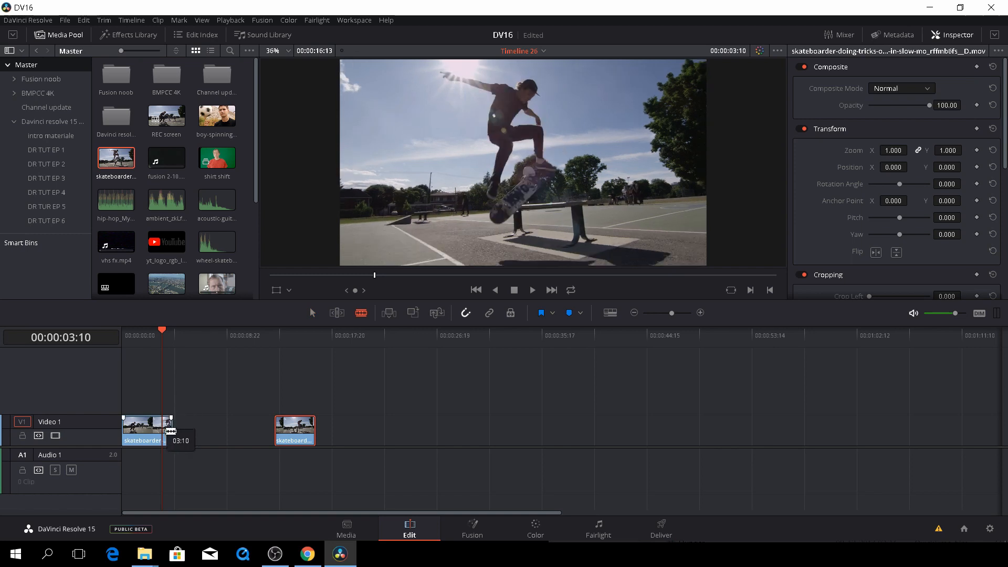
{"action": "left_click_drag", "start_coordinate": [169, 430], "coordinate": [171, 429]}
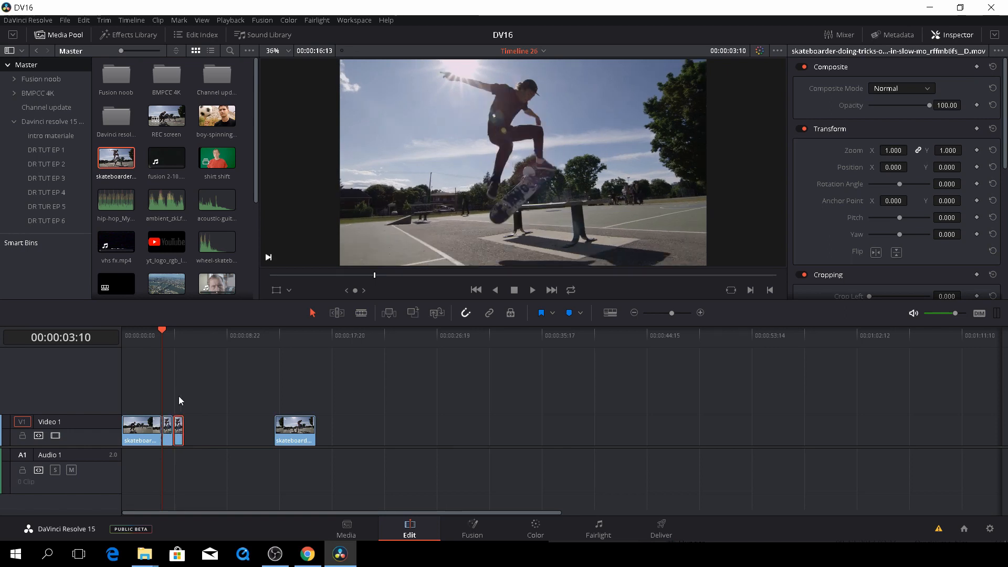
Set the short piece after the jump to Reverse speed (-100%) via Change Clip Speed
{"action": "right_click", "coordinate": [182, 437]}
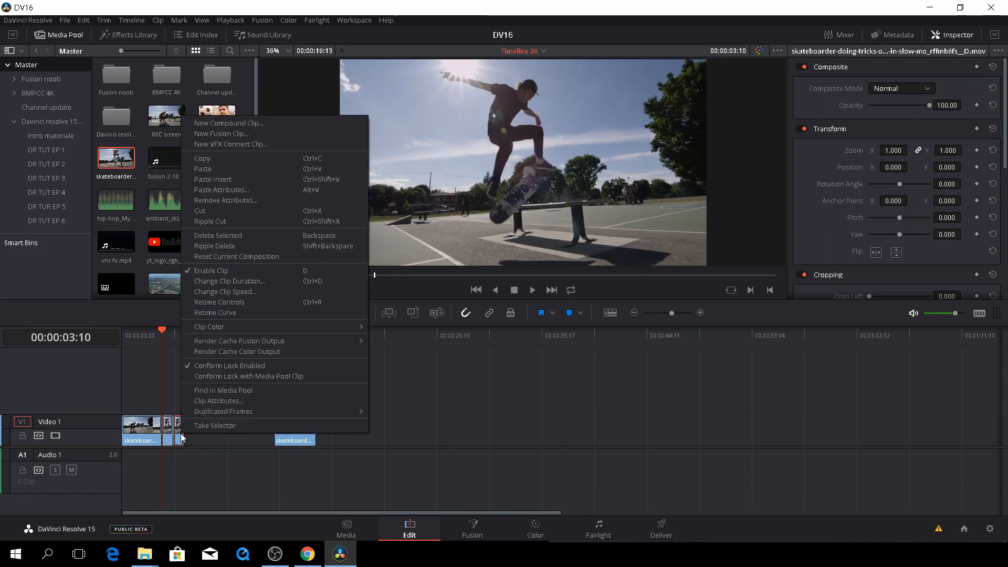
{"action": "mouse_move", "coordinate": [225, 291]}
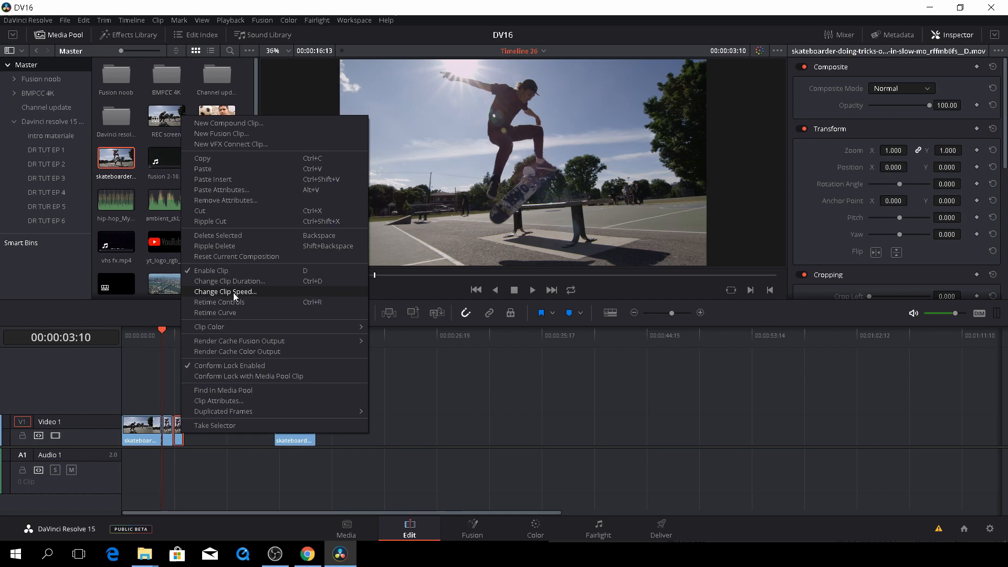
{"action": "left_click", "coordinate": [224, 291]}
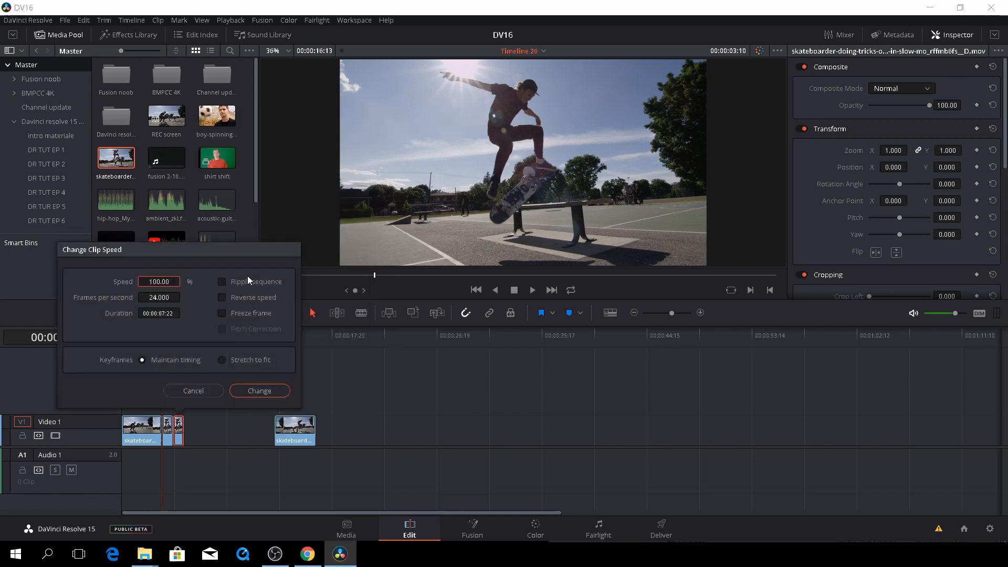
{"action": "mouse_move", "coordinate": [226, 337]}
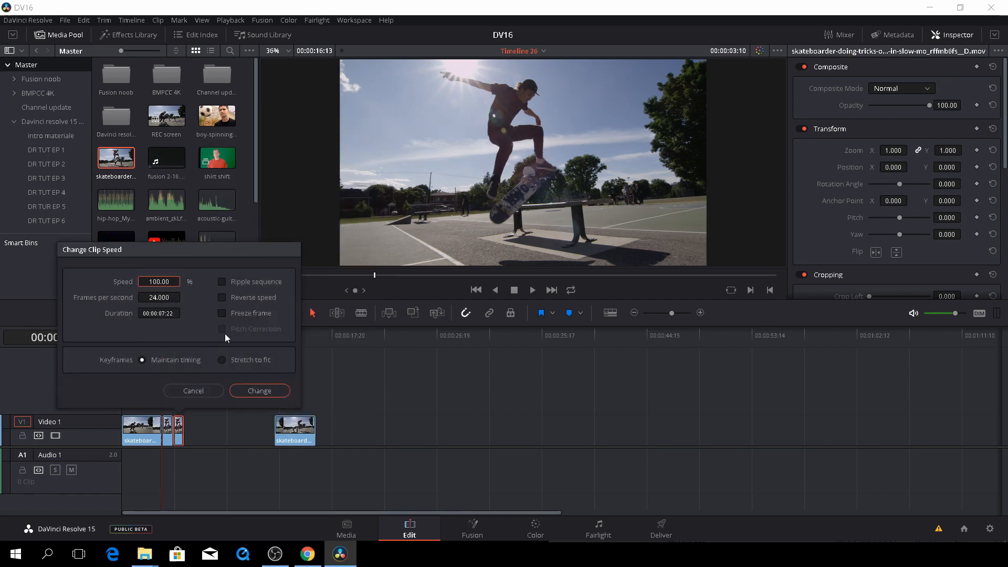
{"action": "mouse_move", "coordinate": [214, 329]}
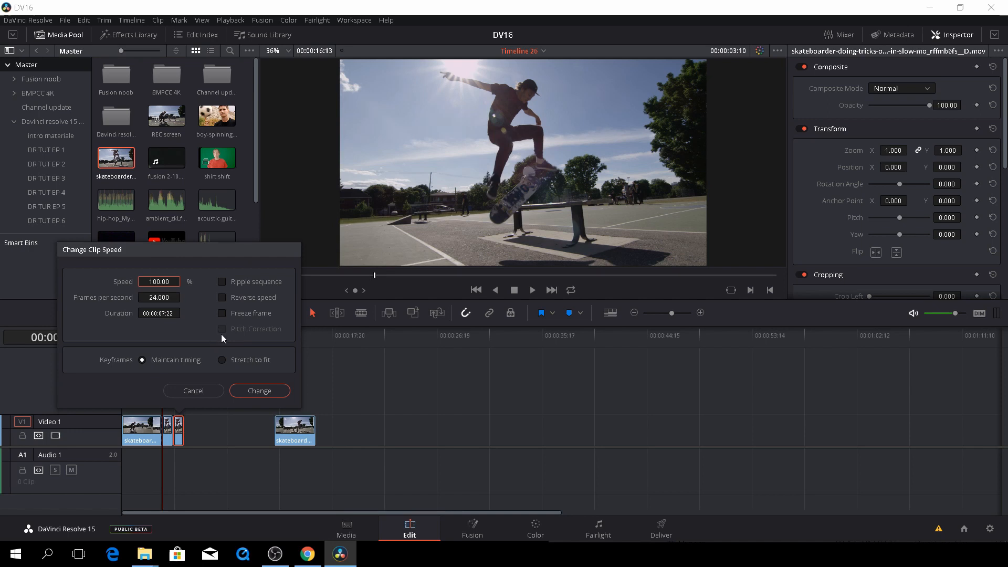
{"action": "mouse_move", "coordinate": [251, 340]}
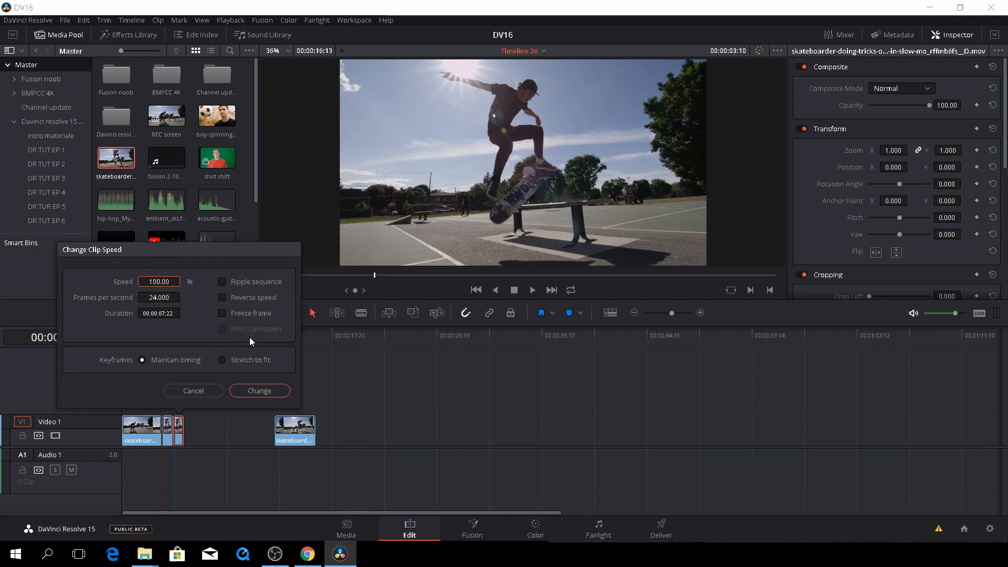
{"action": "mouse_move", "coordinate": [237, 321]}
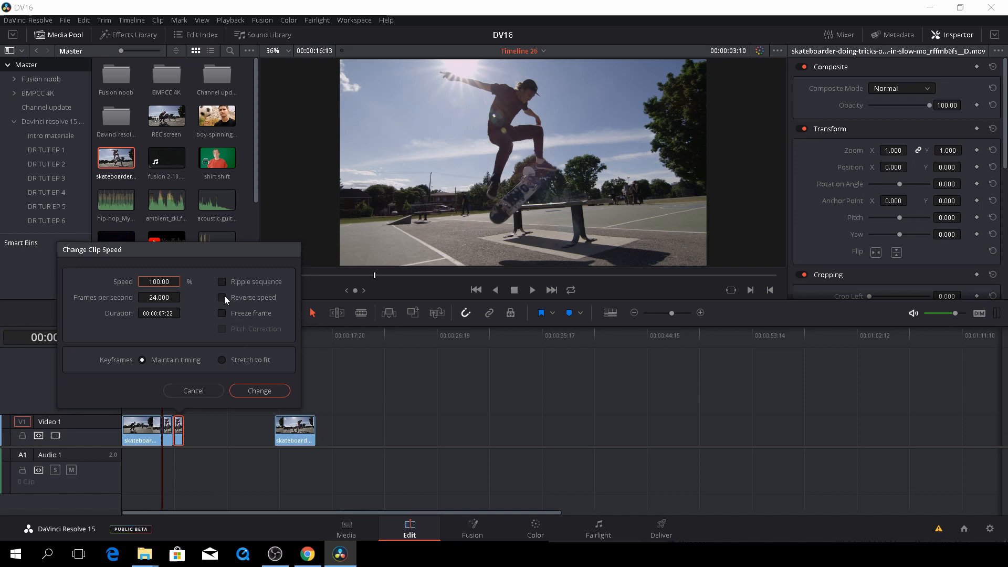
{"action": "left_click", "coordinate": [223, 297]}
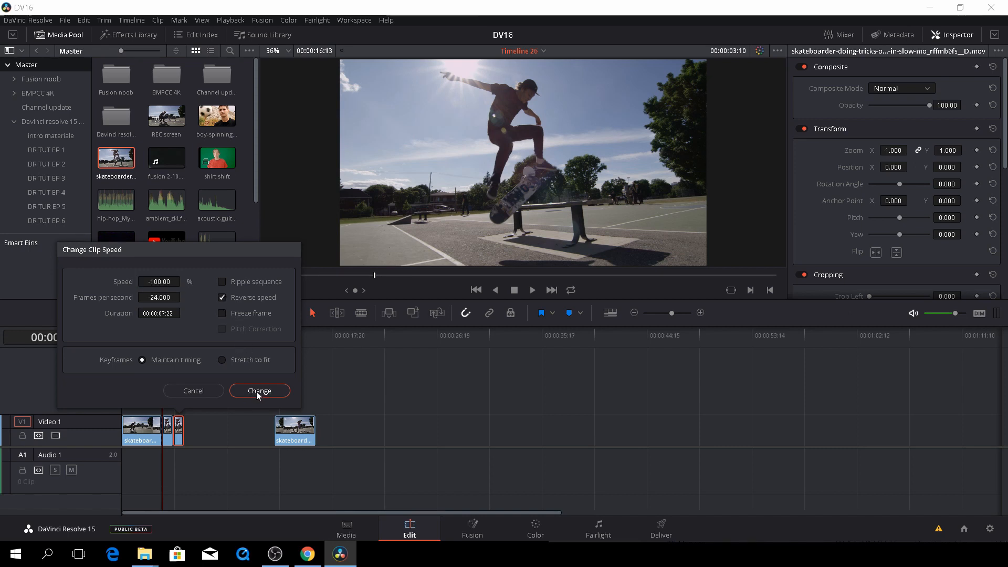
{"action": "left_click", "coordinate": [259, 390]}
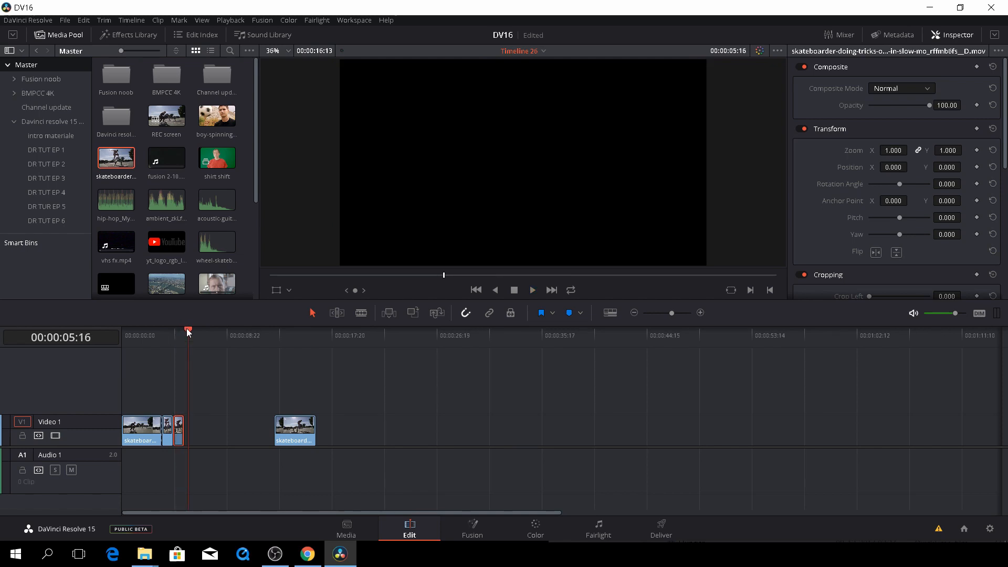
Alt-drag three more copies of the forward and reversed pieces to the sequence end
{"action": "left_click", "coordinate": [168, 335]}
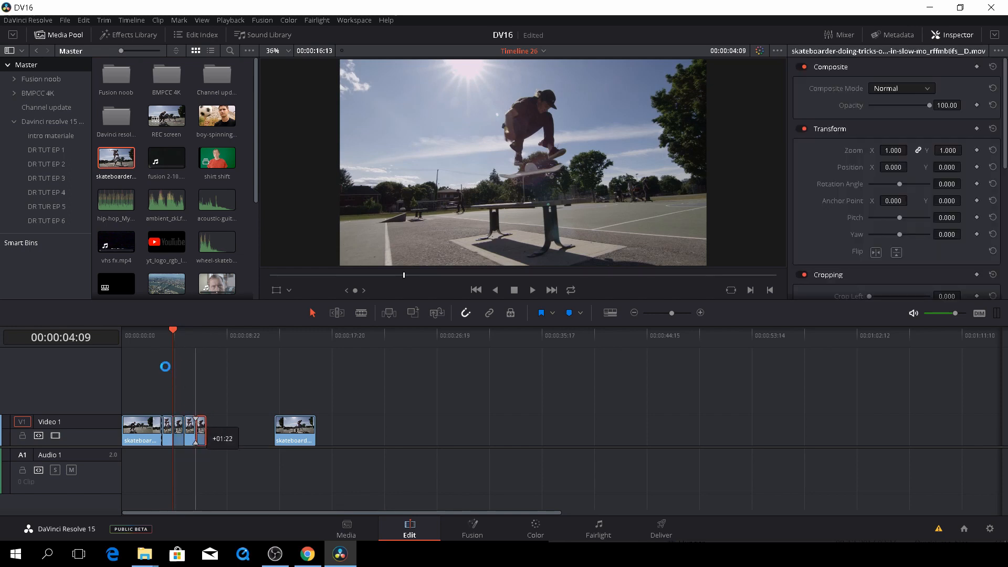
{"action": "left_click", "coordinate": [531, 290]}
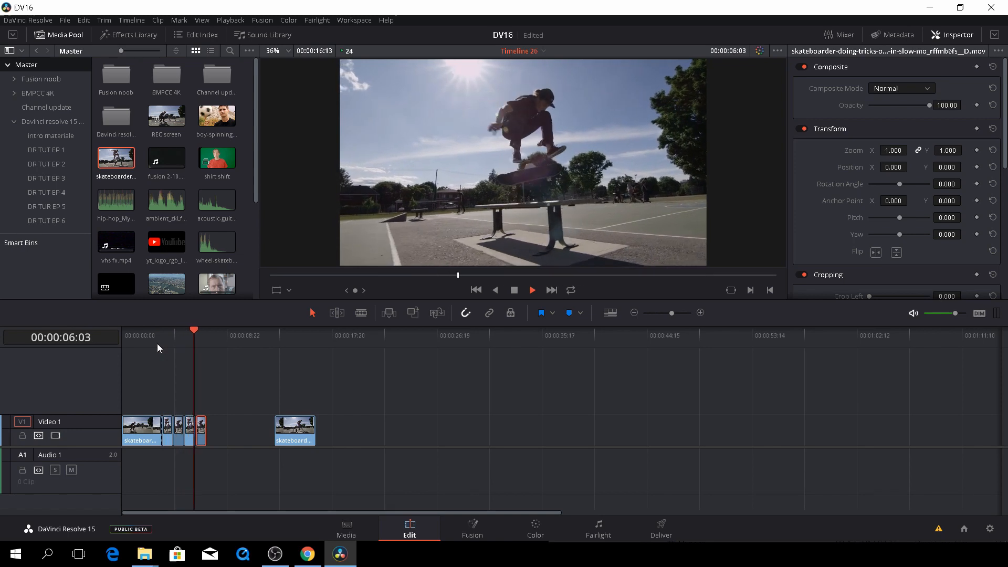
{"action": "left_click_drag", "start_coordinate": [194, 329], "coordinate": [213, 328]}
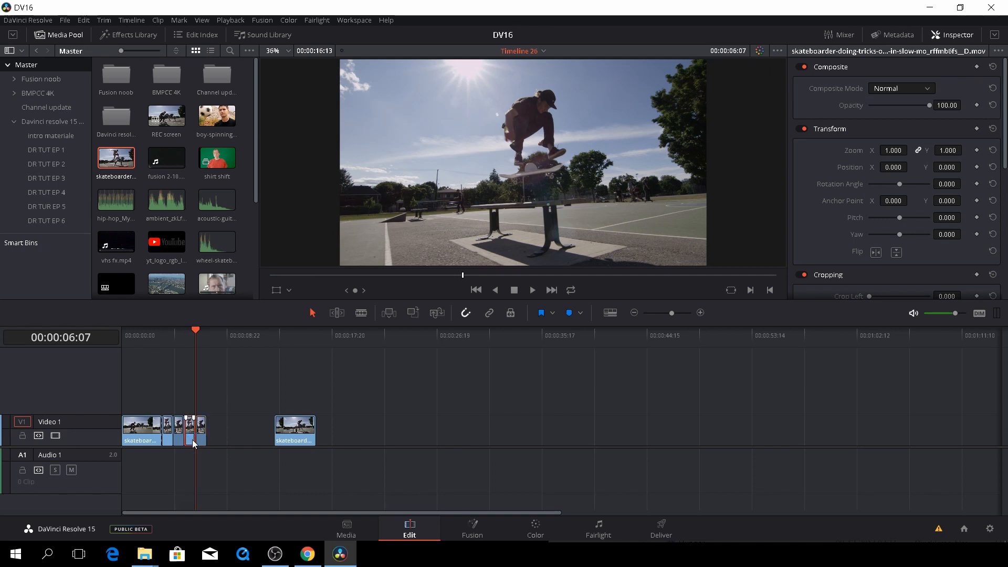
{"action": "left_click_drag", "start_coordinate": [195, 440], "coordinate": [215, 440]}
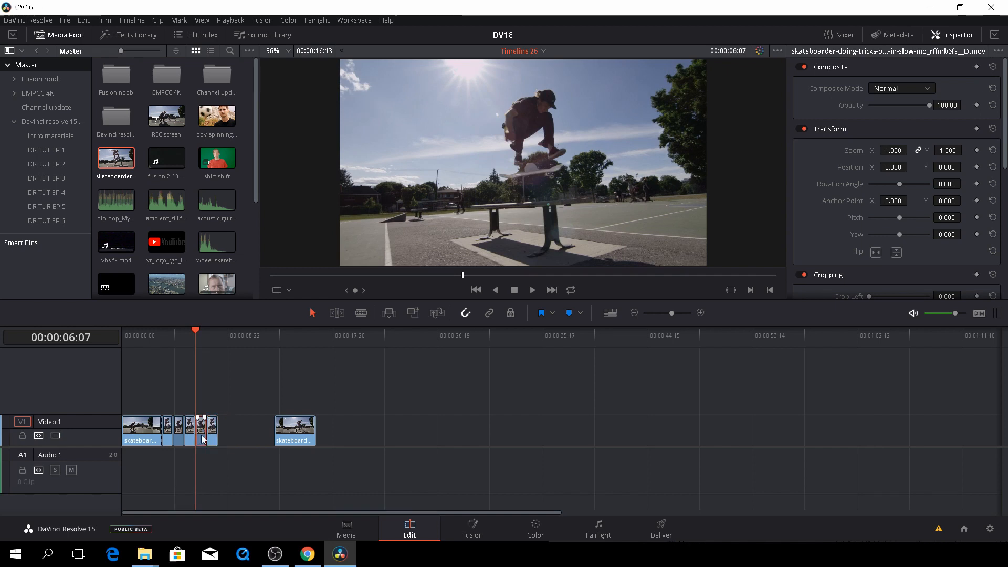
{"action": "left_click_drag", "start_coordinate": [203, 437], "coordinate": [227, 437]}
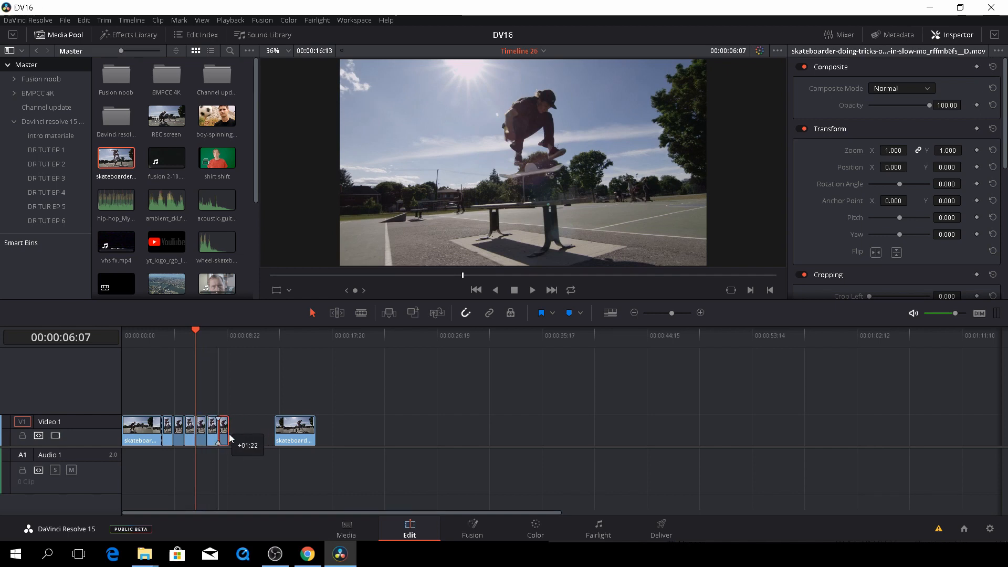